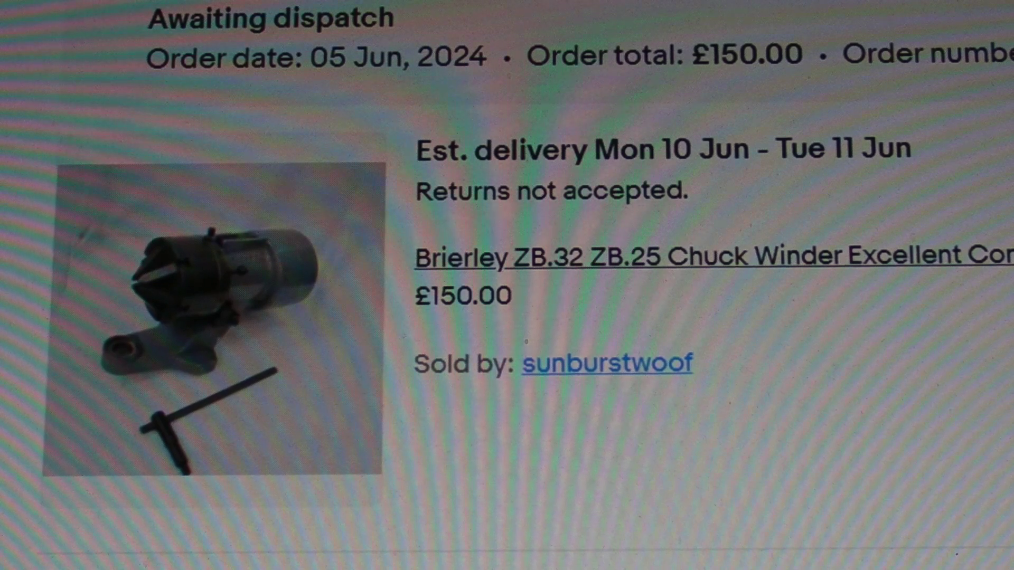
pyautogui.moveTo(205, 345)
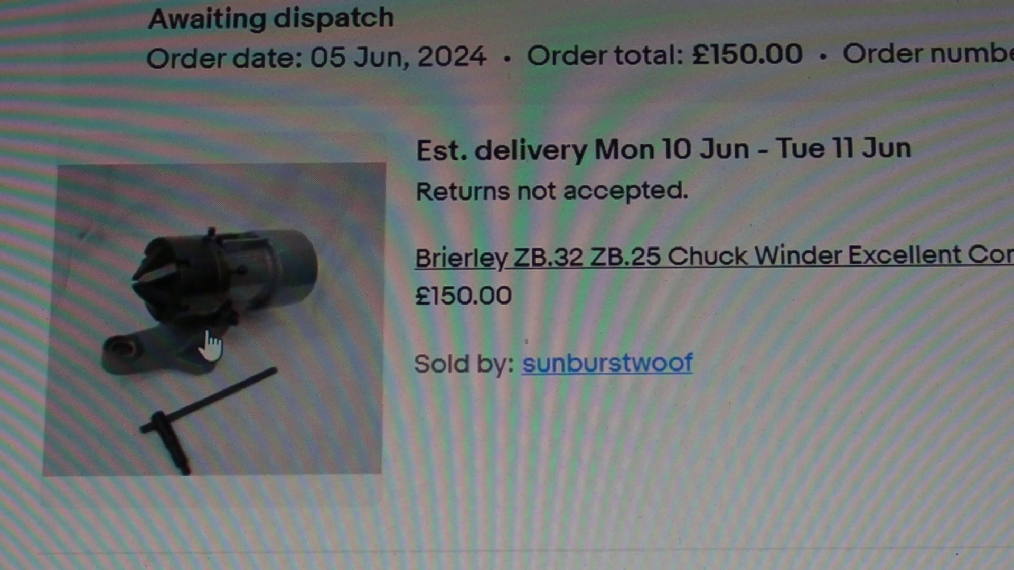